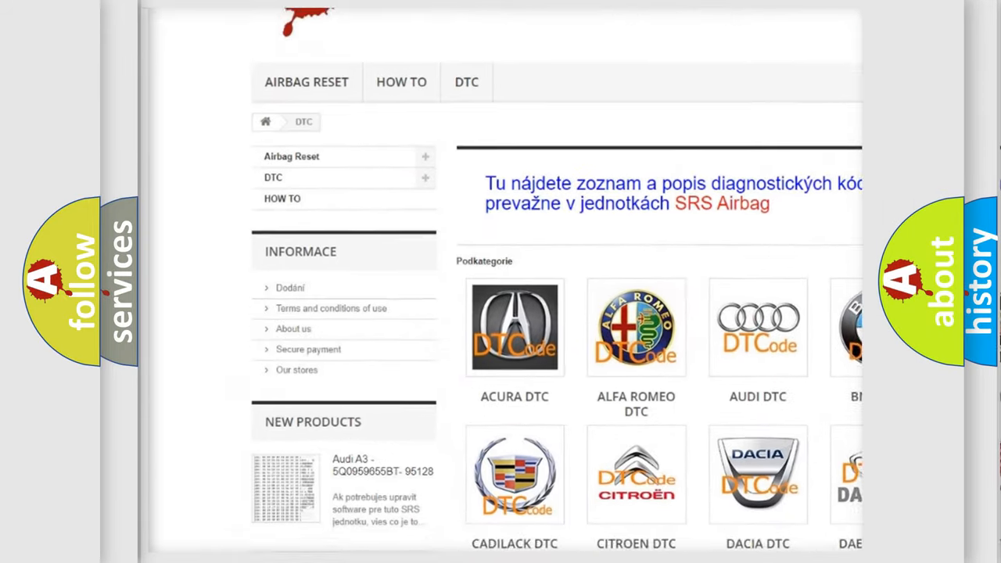
{"action": "scroll", "scroll_direction": "down", "scroll_amount": 3}
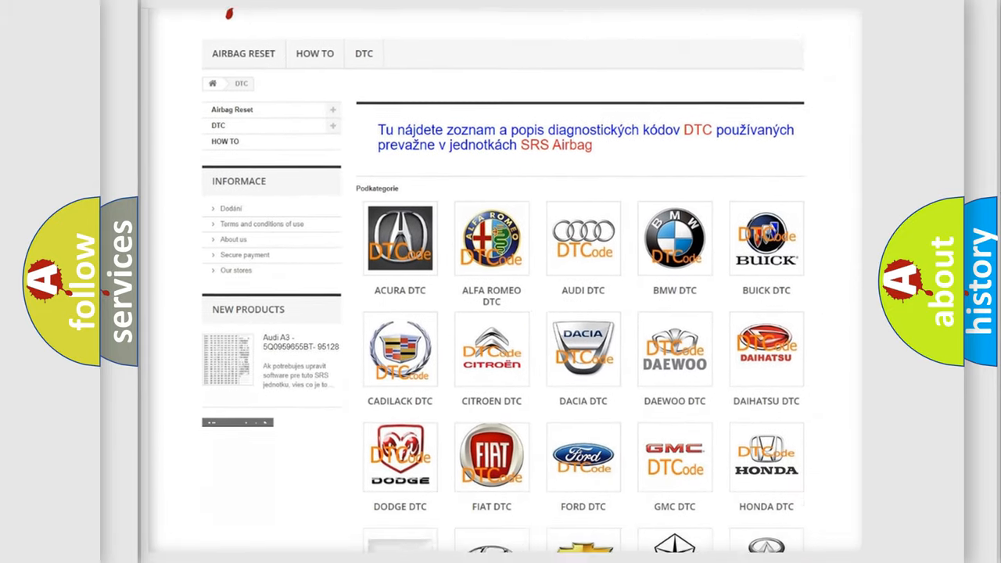
{"action": "scroll", "scroll_direction": "down", "scroll_amount": 3}
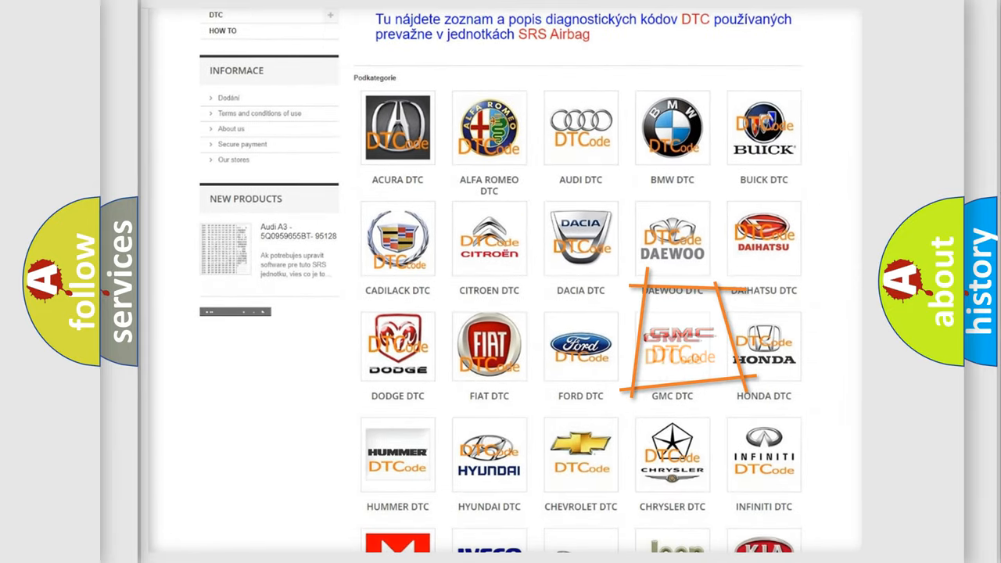